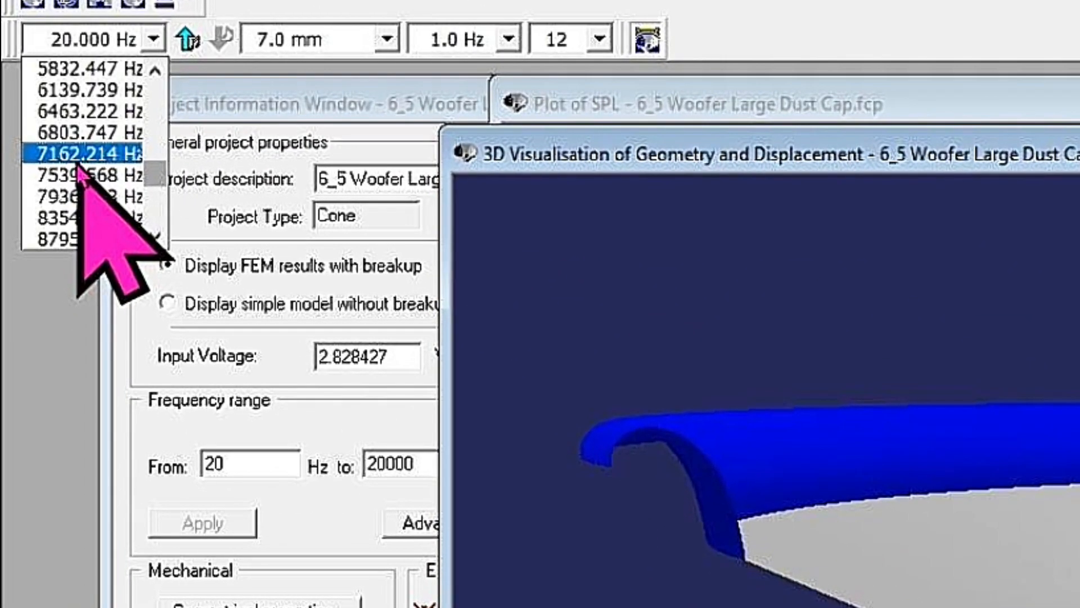
Choose 7162.214 Hz as the analysis frequency from the frequency dropdown.
click(83, 153)
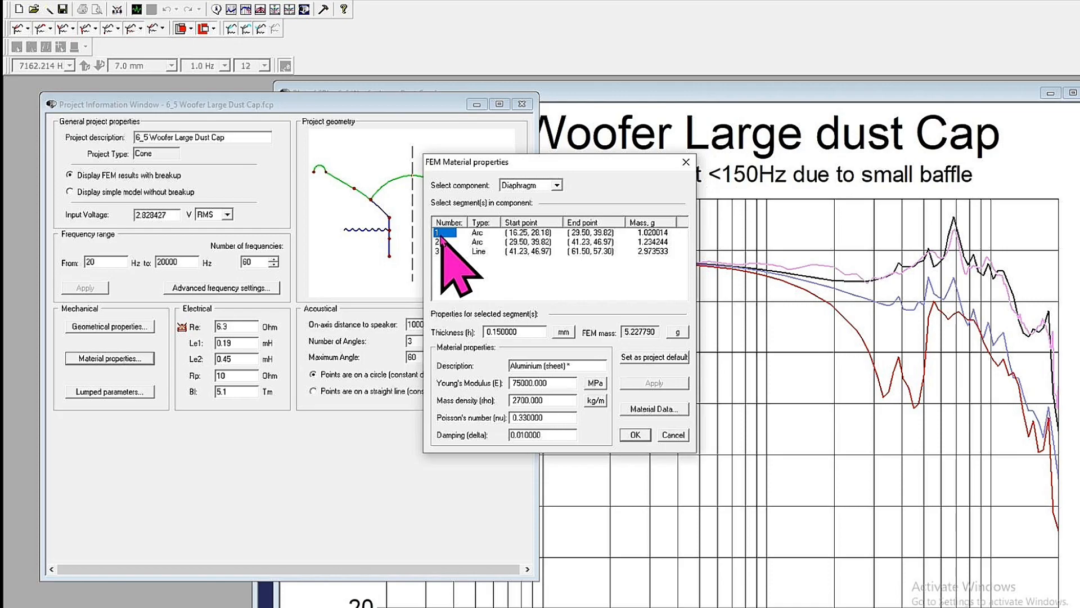
Browse the material database for segment 3 and confirm Paper/pulp (typical).
click(653, 408)
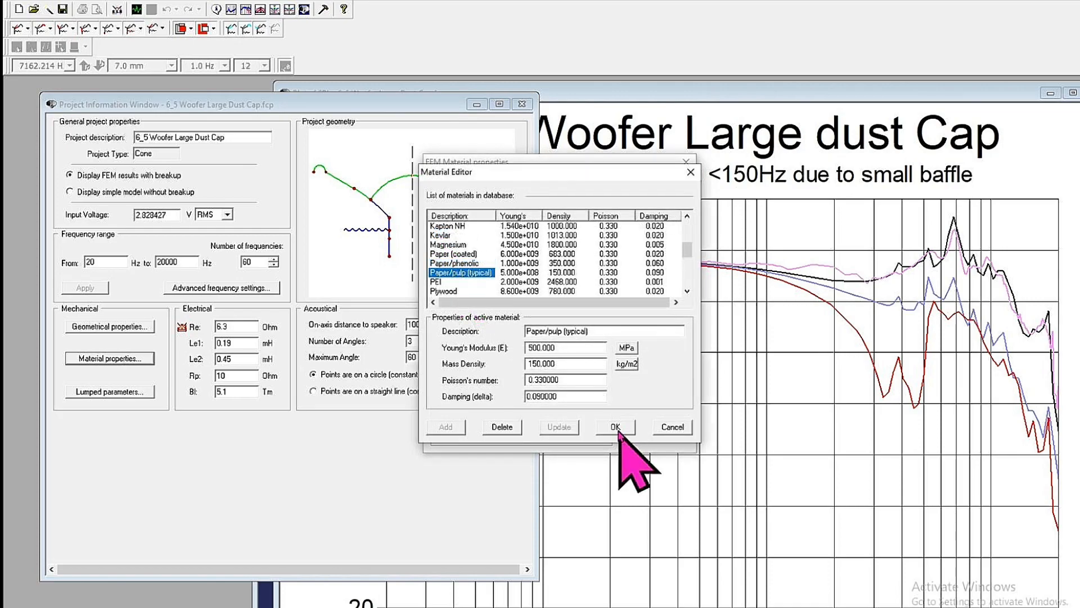
click(614, 426)
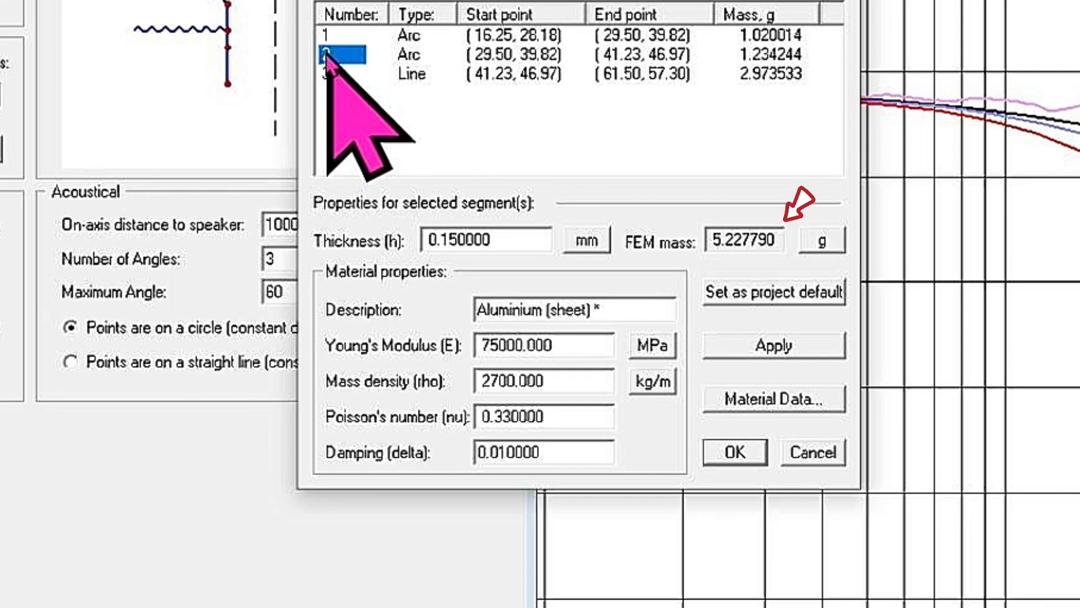
mouse_move(620, 296)
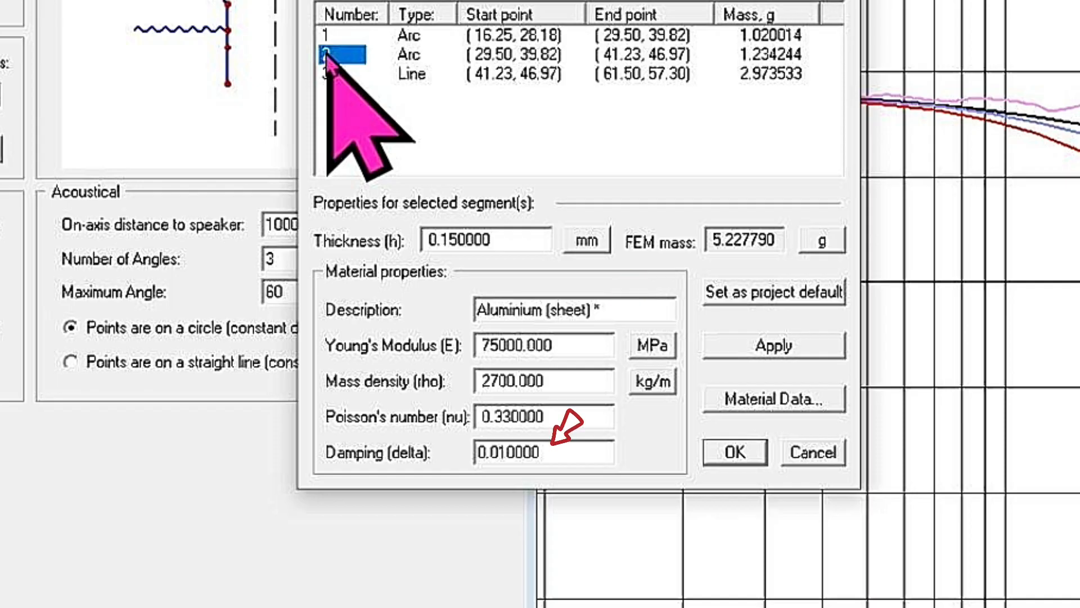
mouse_move(627, 289)
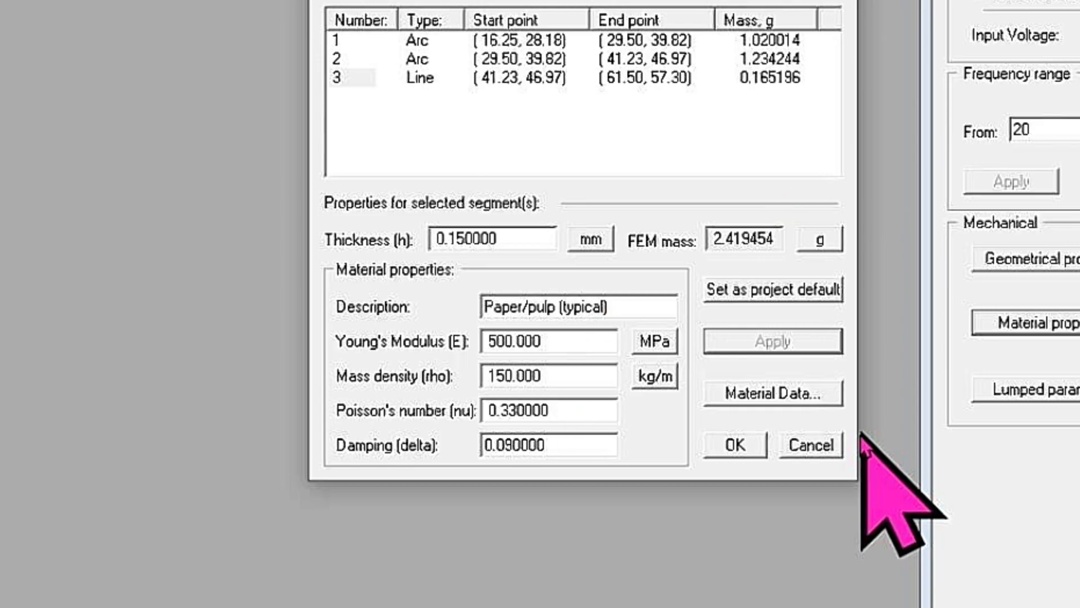
Assign Paper/pulp (typical) to another segment and to segment 3.
click(770, 394)
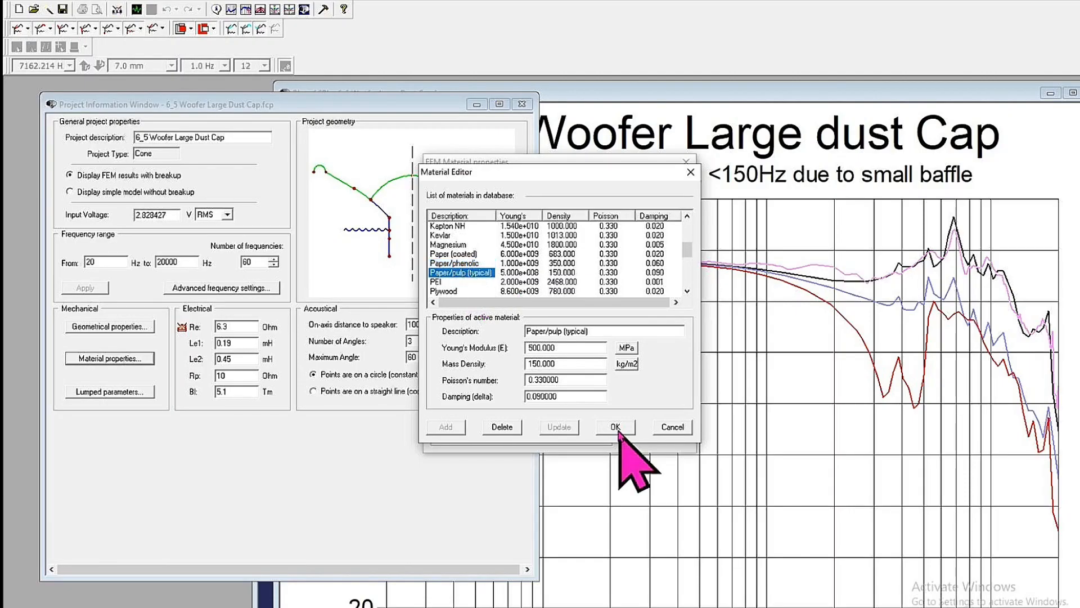
click(613, 426)
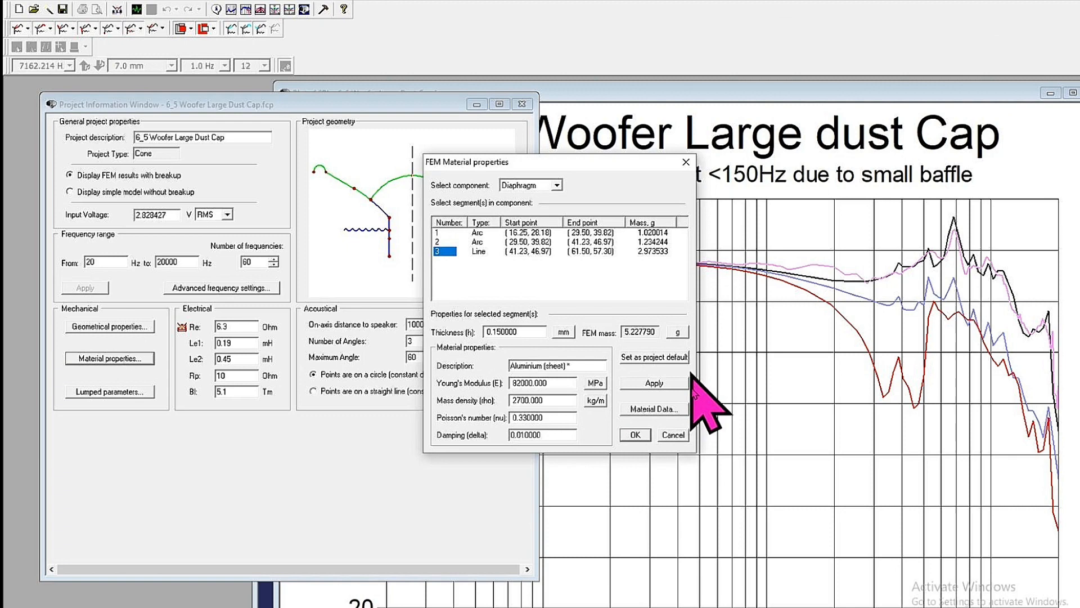
click(652, 408)
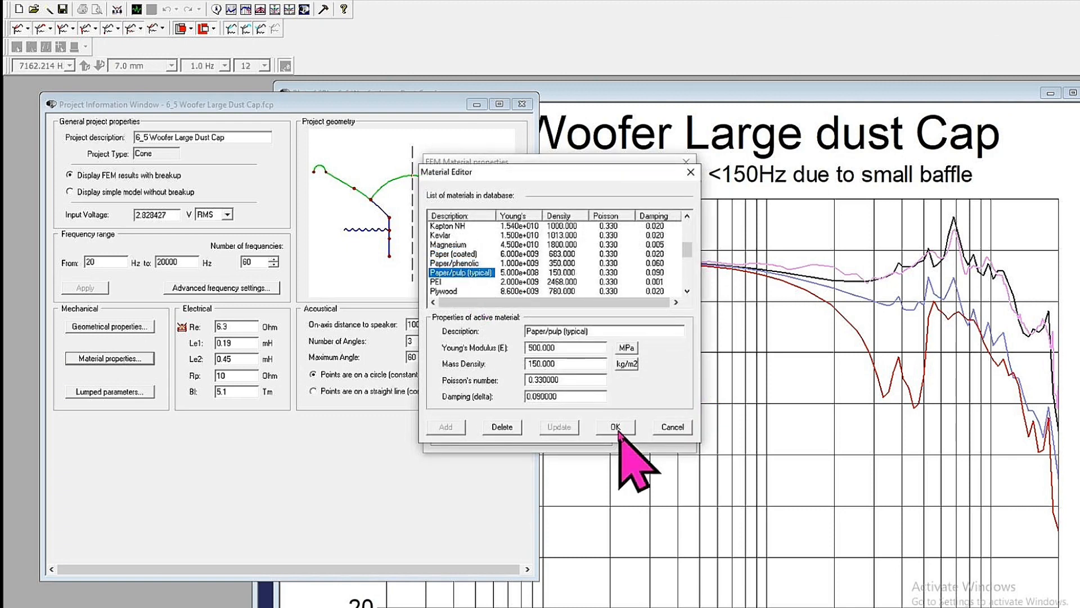
click(613, 427)
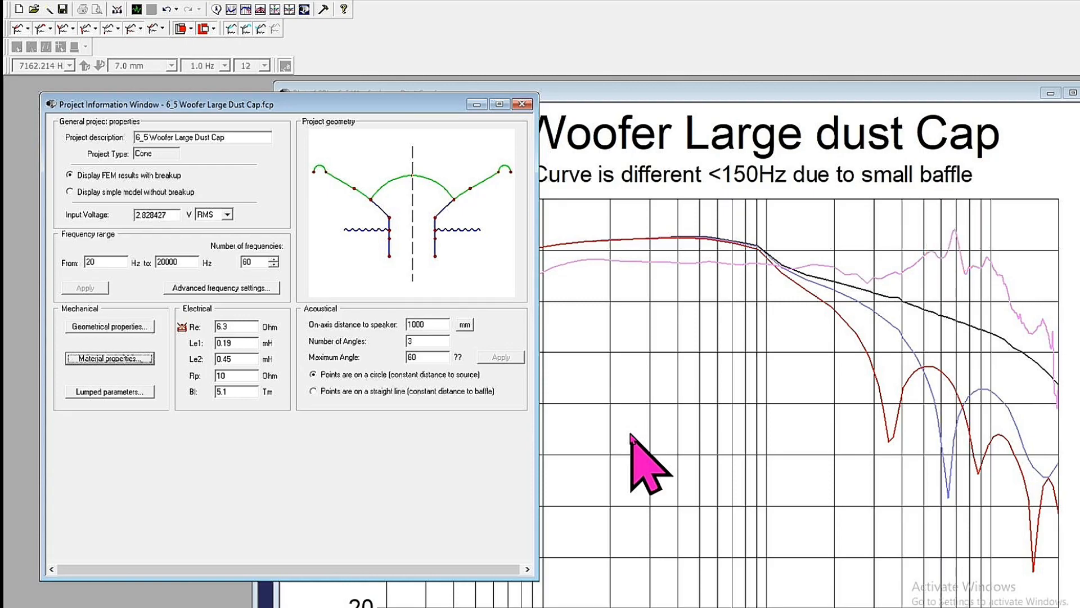
Reopen material properties, assign Beryllium to segments 1, 2 and 3, and accept.
click(110, 359)
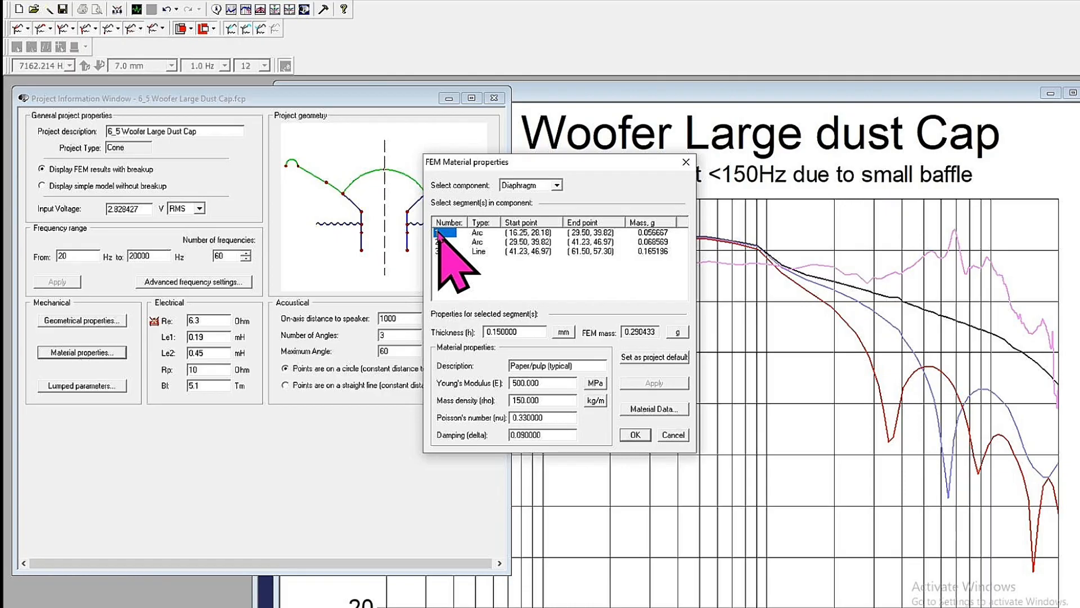
click(653, 408)
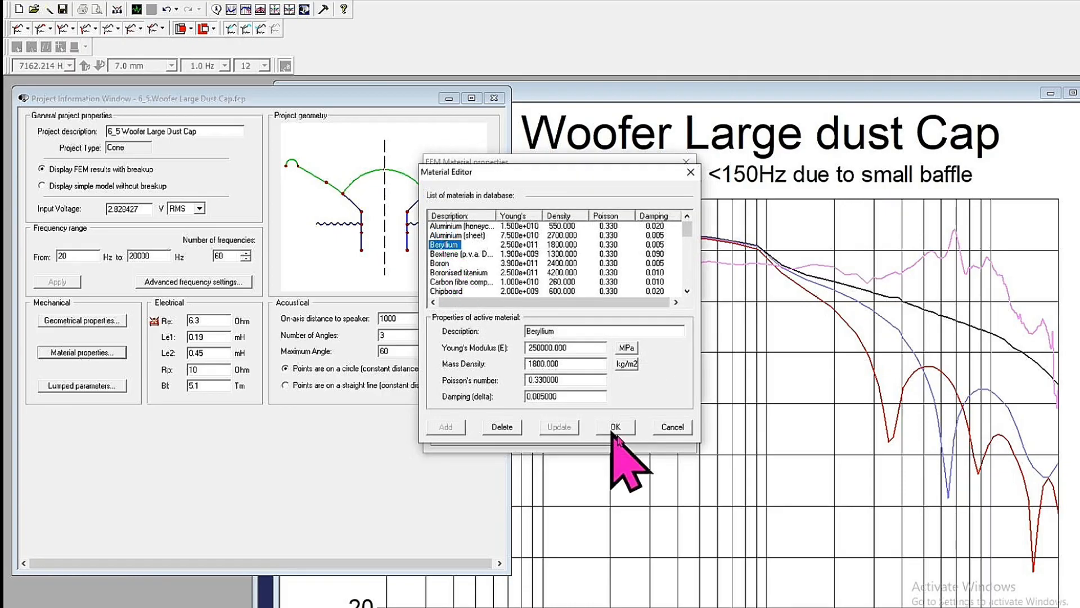
click(611, 426)
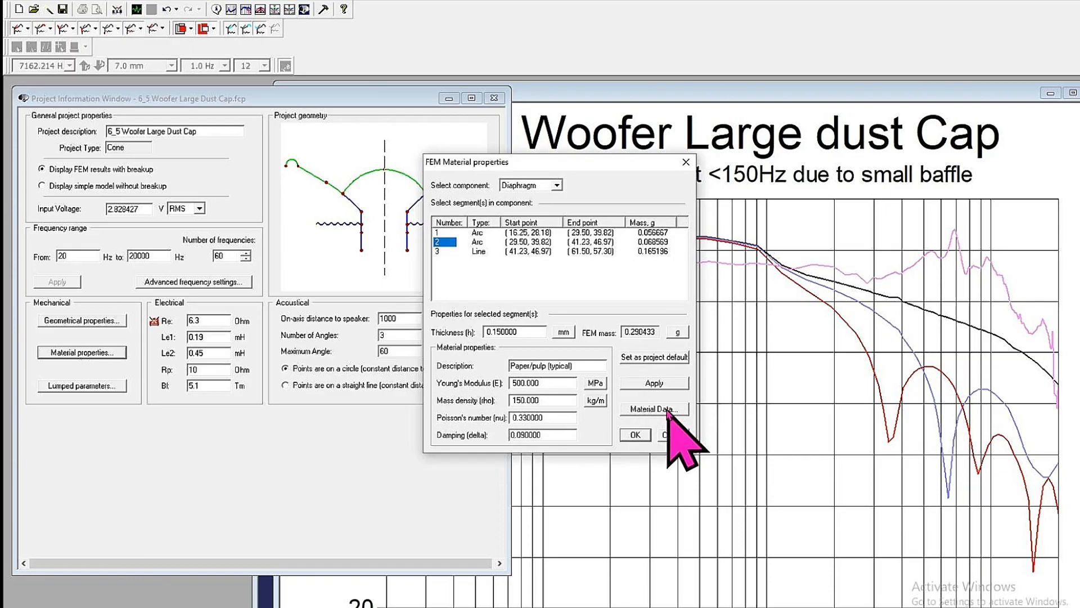
click(653, 409)
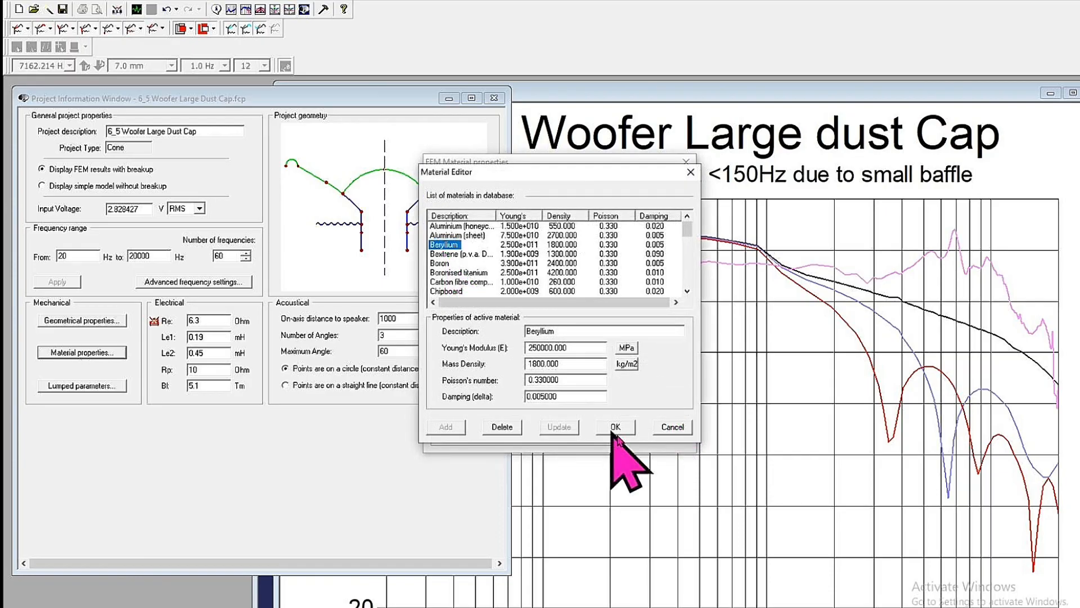
click(614, 426)
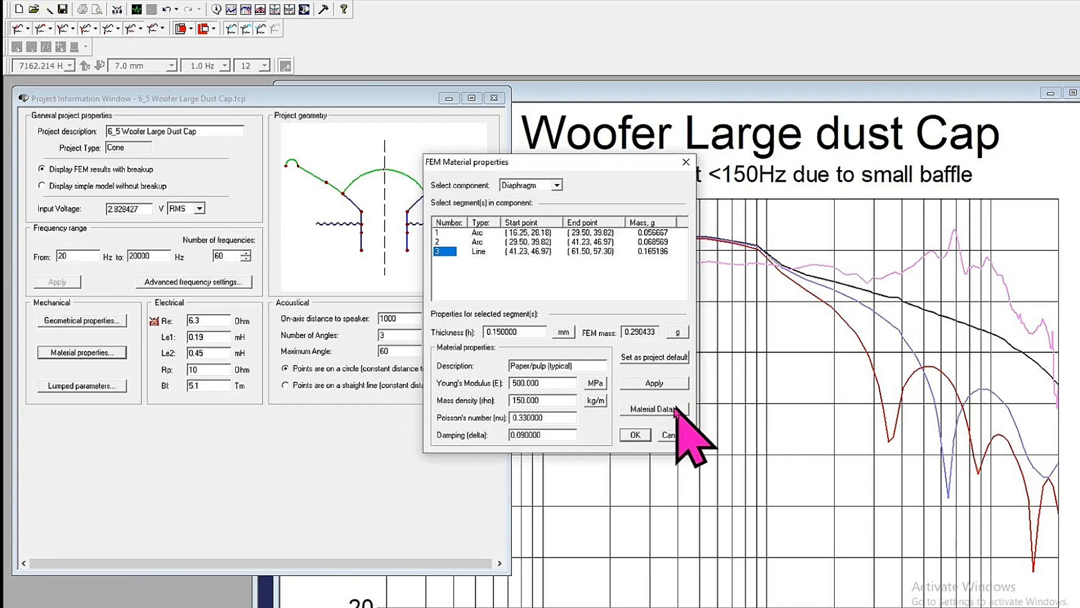
click(653, 408)
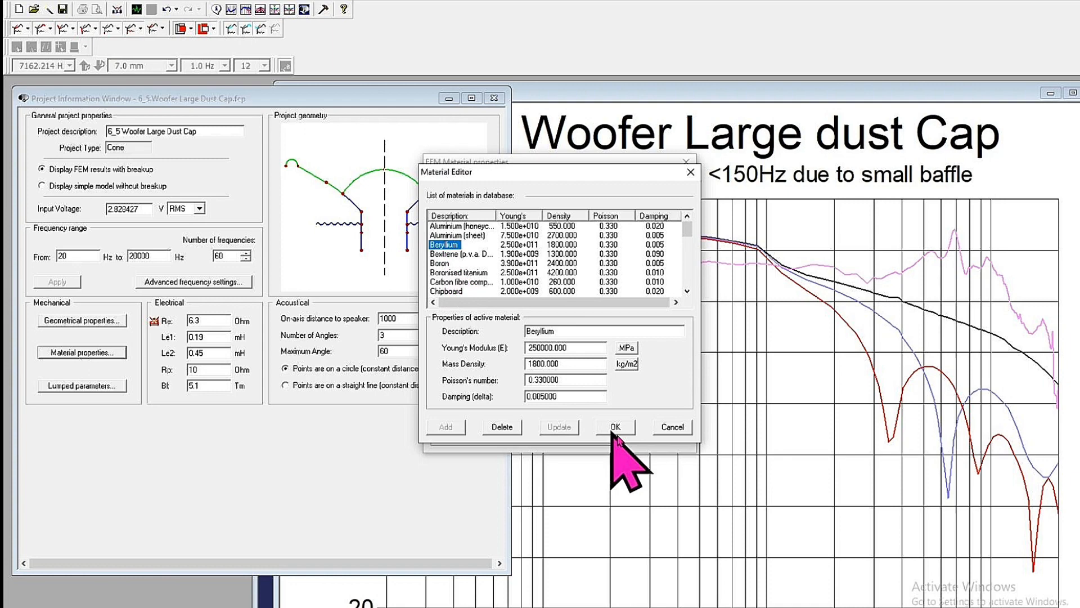
click(613, 427)
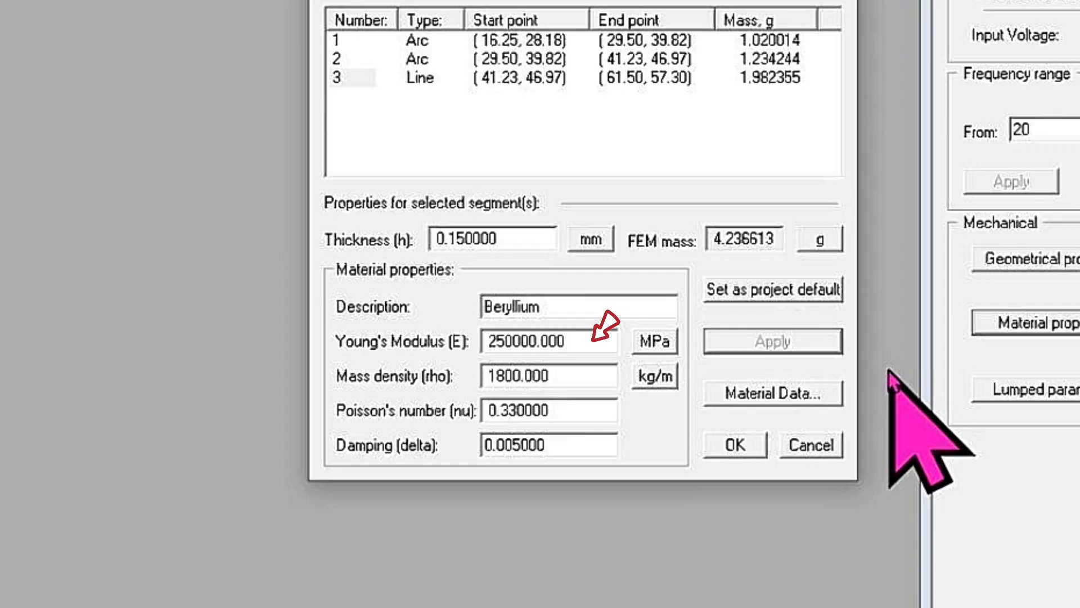
click(733, 444)
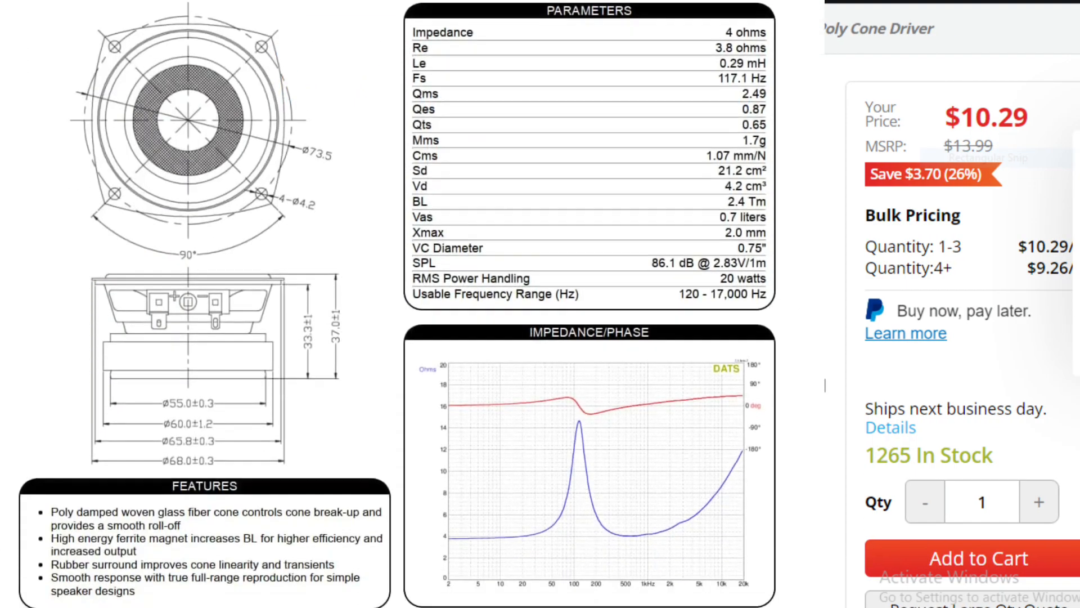
Scroll down the Parts Express cone driver product page.
scroll(down, 3)
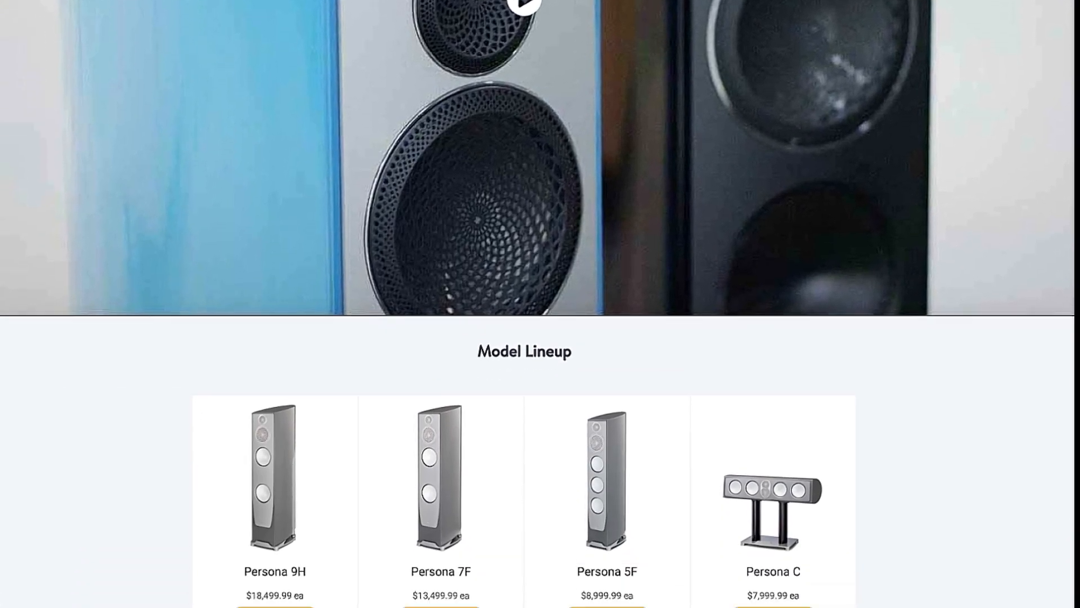
Scroll the Persona page past the Beryllium section to the specifications table.
scroll(down, 3)
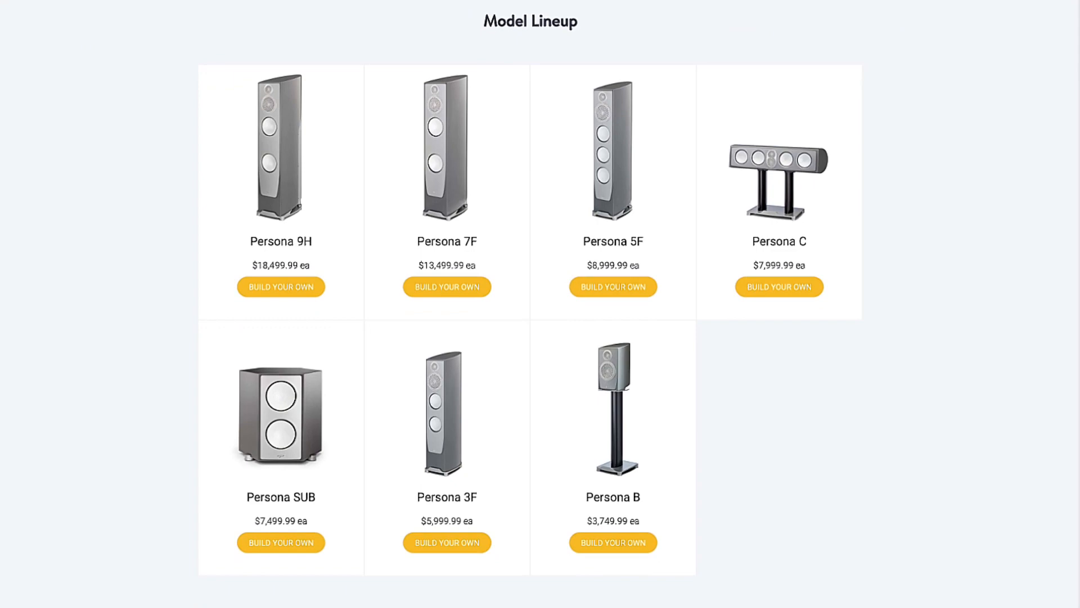
scroll(down, 3)
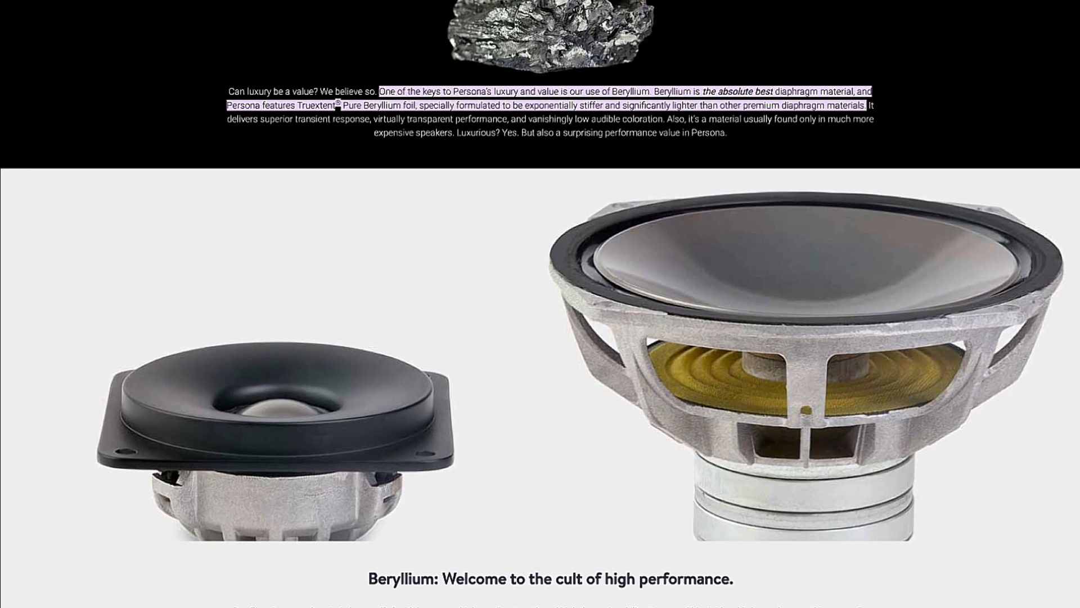
scroll(down, 3)
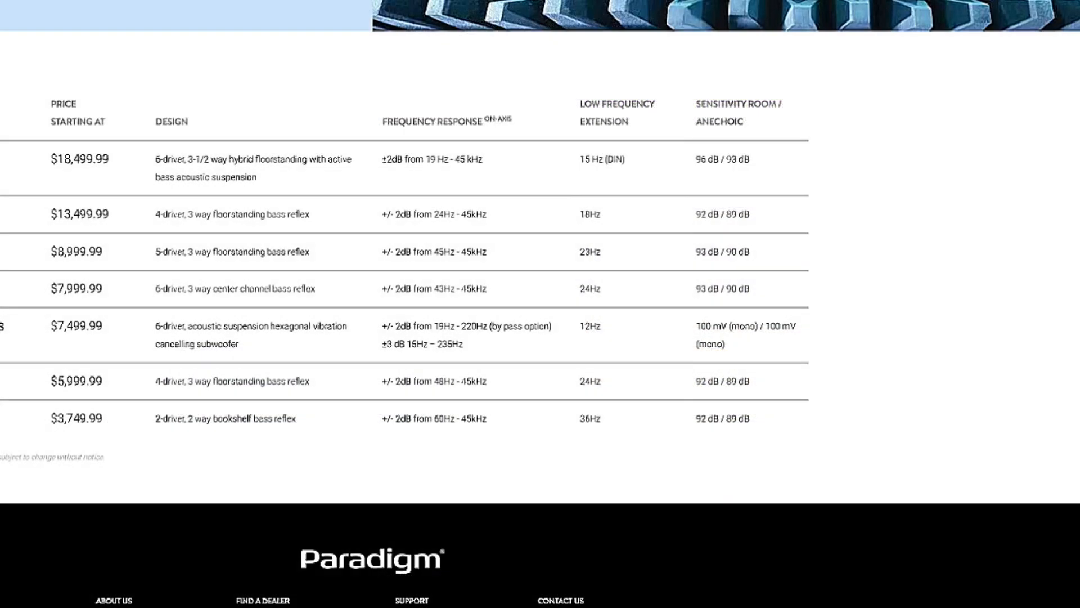